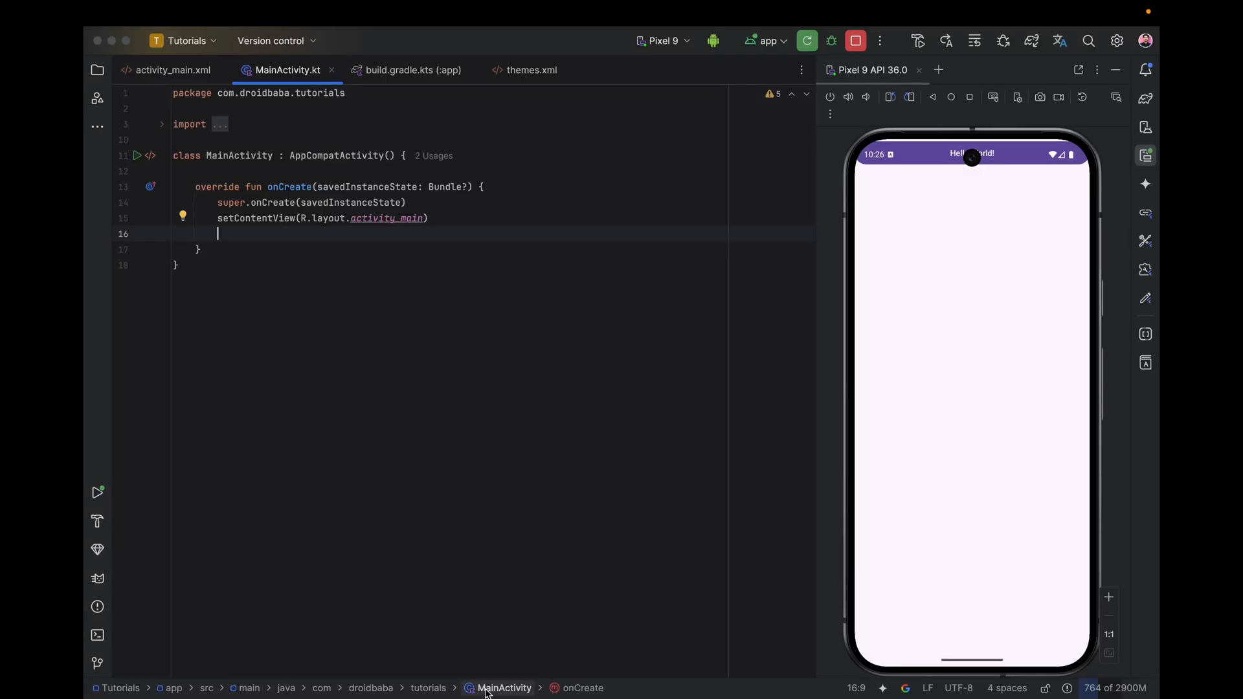
Show the project tree and view build.gradle.kts (Module :app) confirming targetSdk = 36.
{"action": "left_click", "coordinate": [97, 70]}
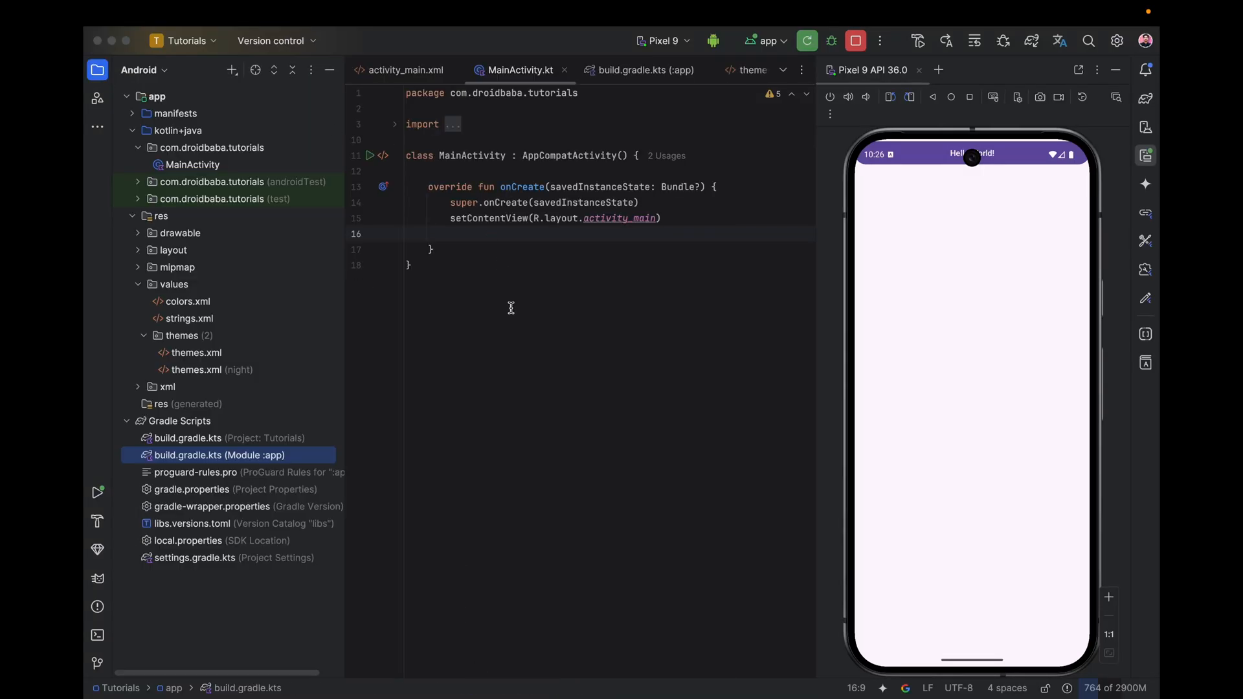
{"action": "left_click", "coordinate": [642, 70]}
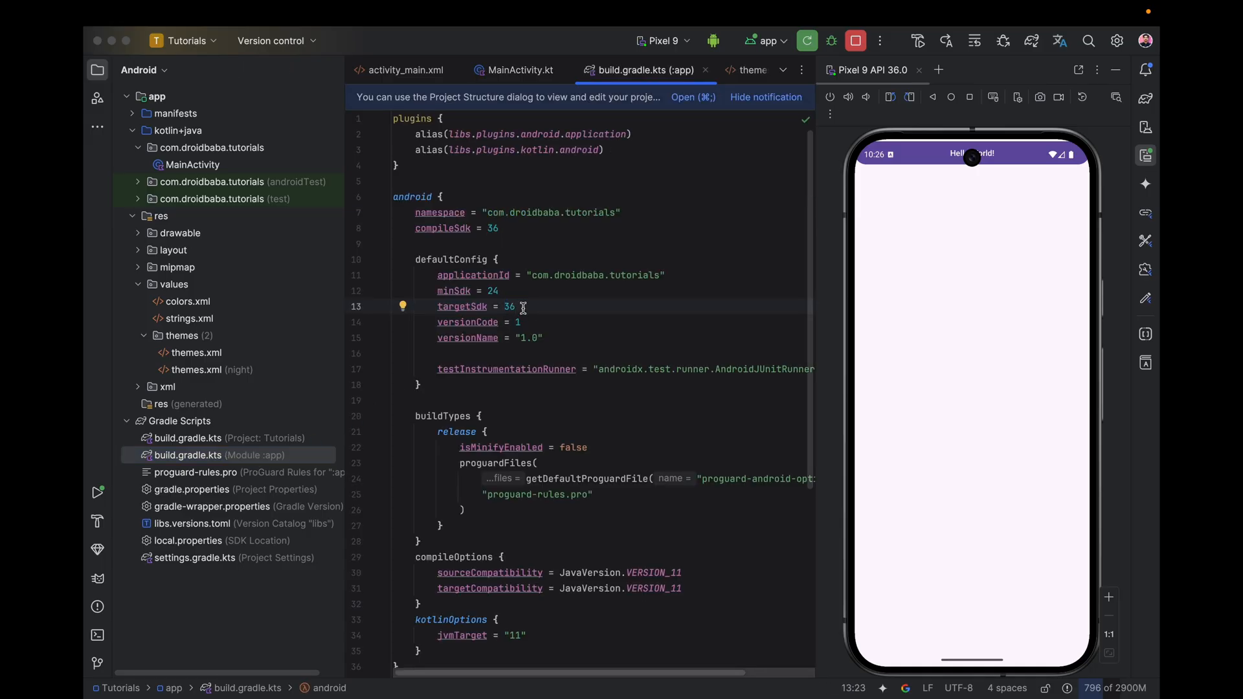
{"action": "mouse_move", "coordinate": [590, 302]}
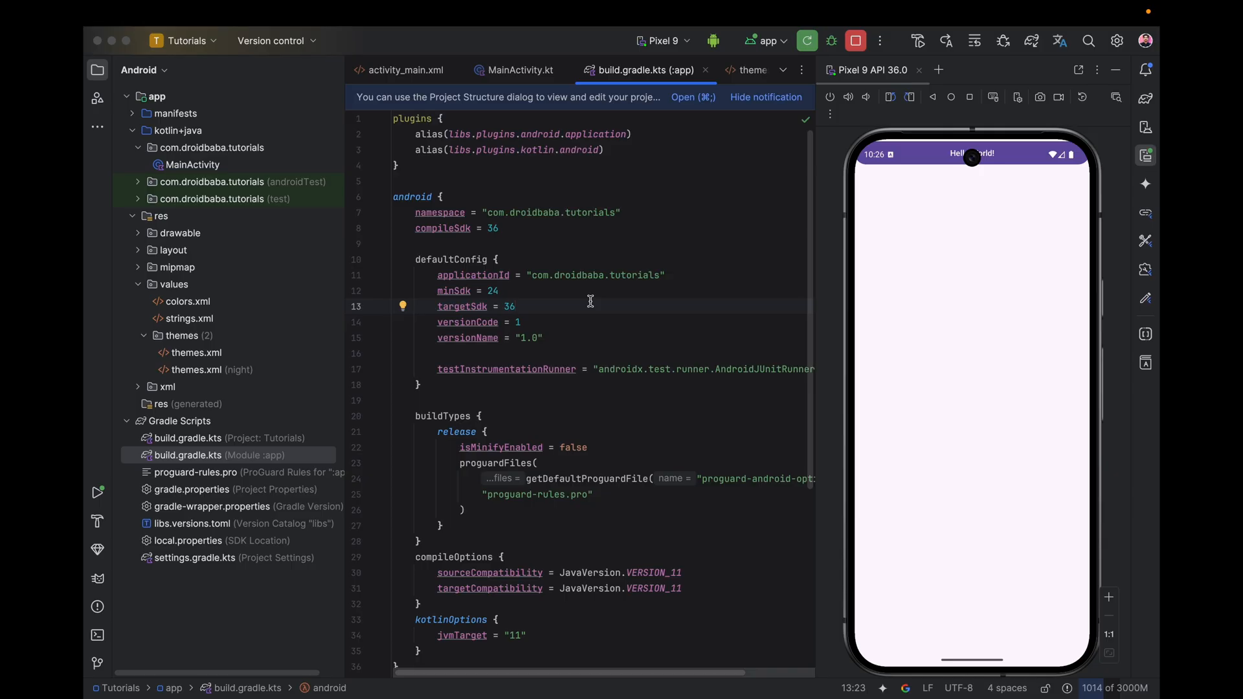
{"action": "mouse_move", "coordinate": [652, 323]}
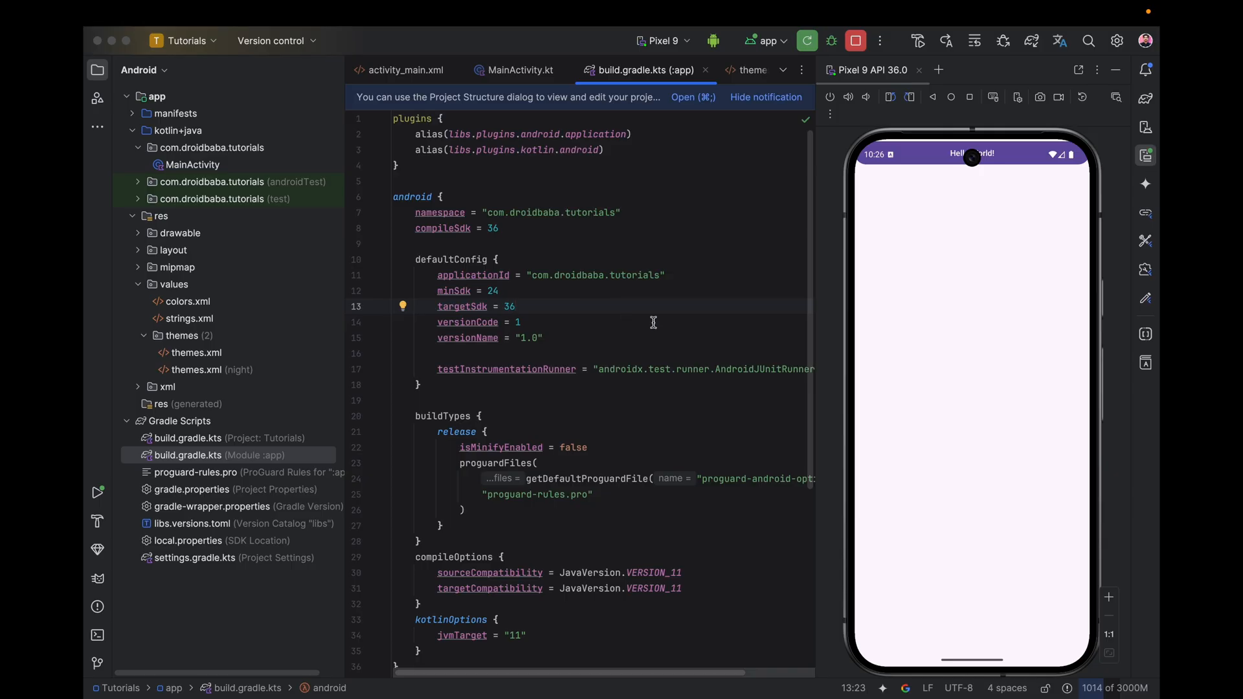
{"action": "mouse_move", "coordinate": [396, 77]}
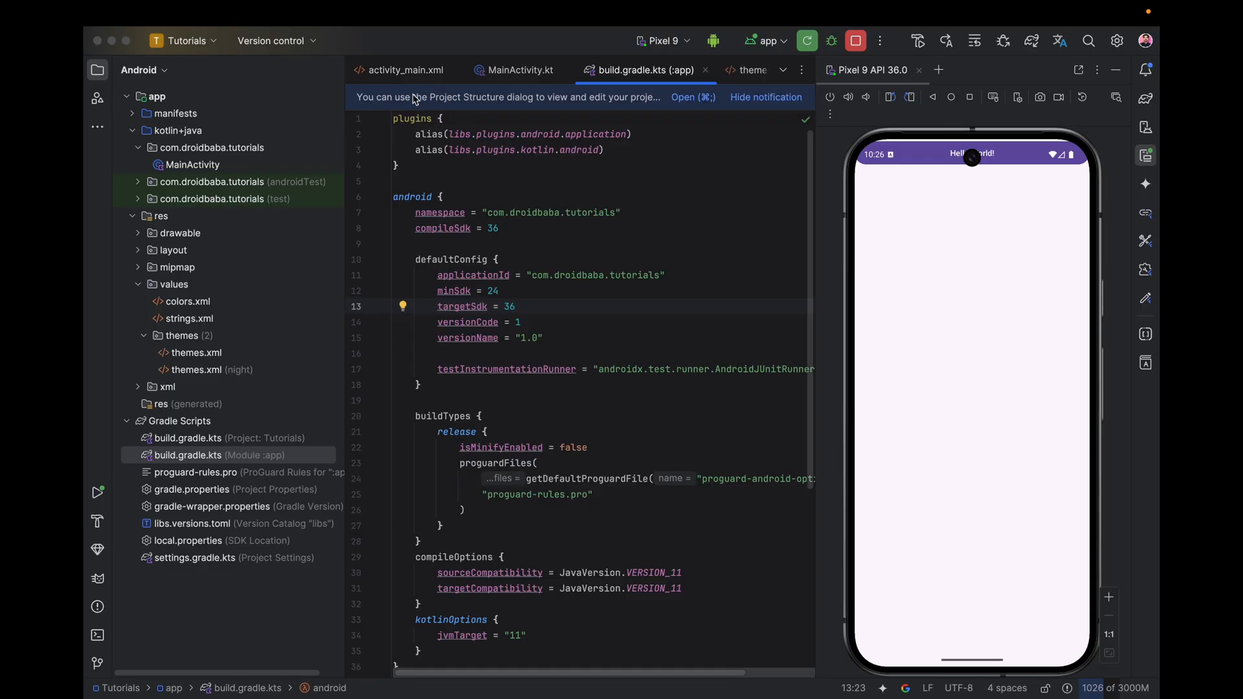
View activity_main.xml and highlight the root view's android:id="@+id/main".
{"action": "left_click", "coordinate": [404, 70]}
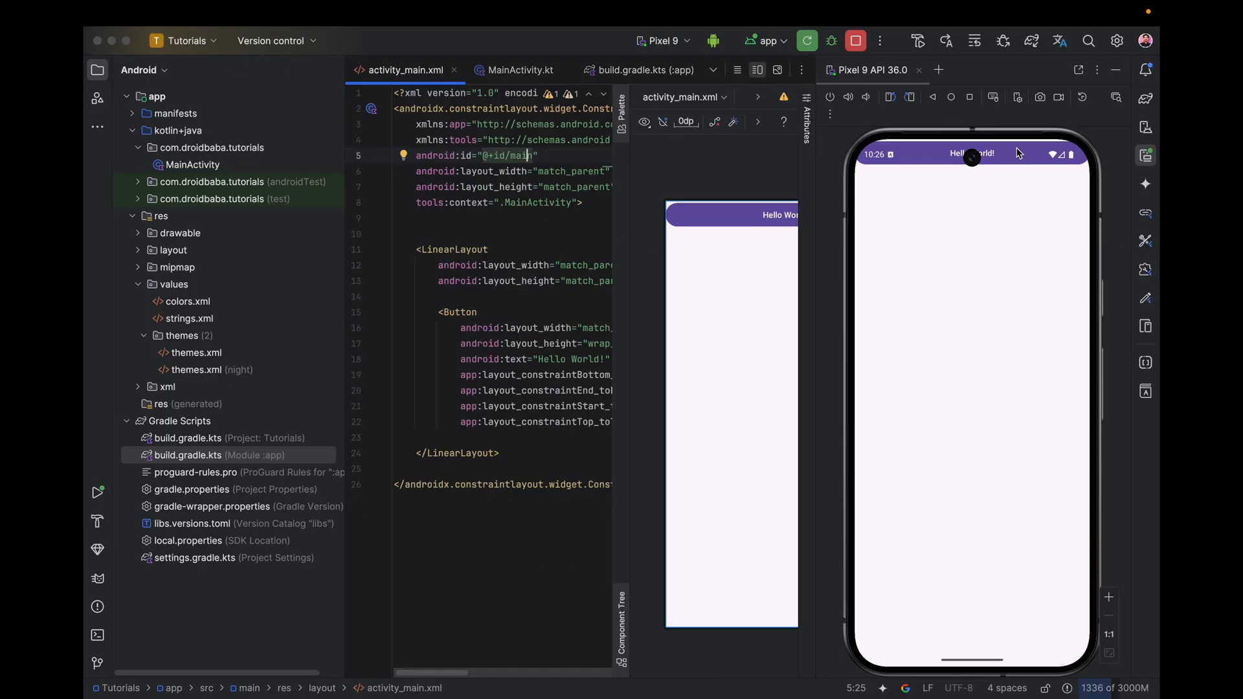
{"action": "left_click_drag", "start_coordinate": [969, 154], "coordinate": [970, 459]}
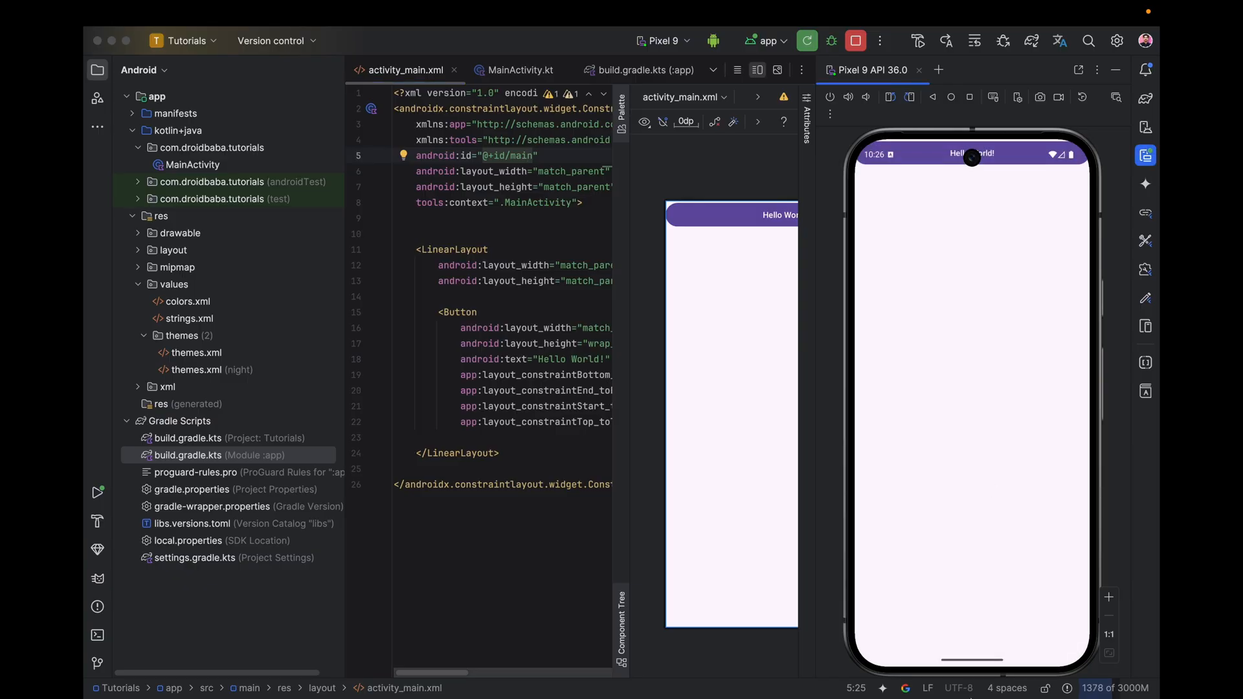
{"action": "mouse_move", "coordinate": [994, 655]}
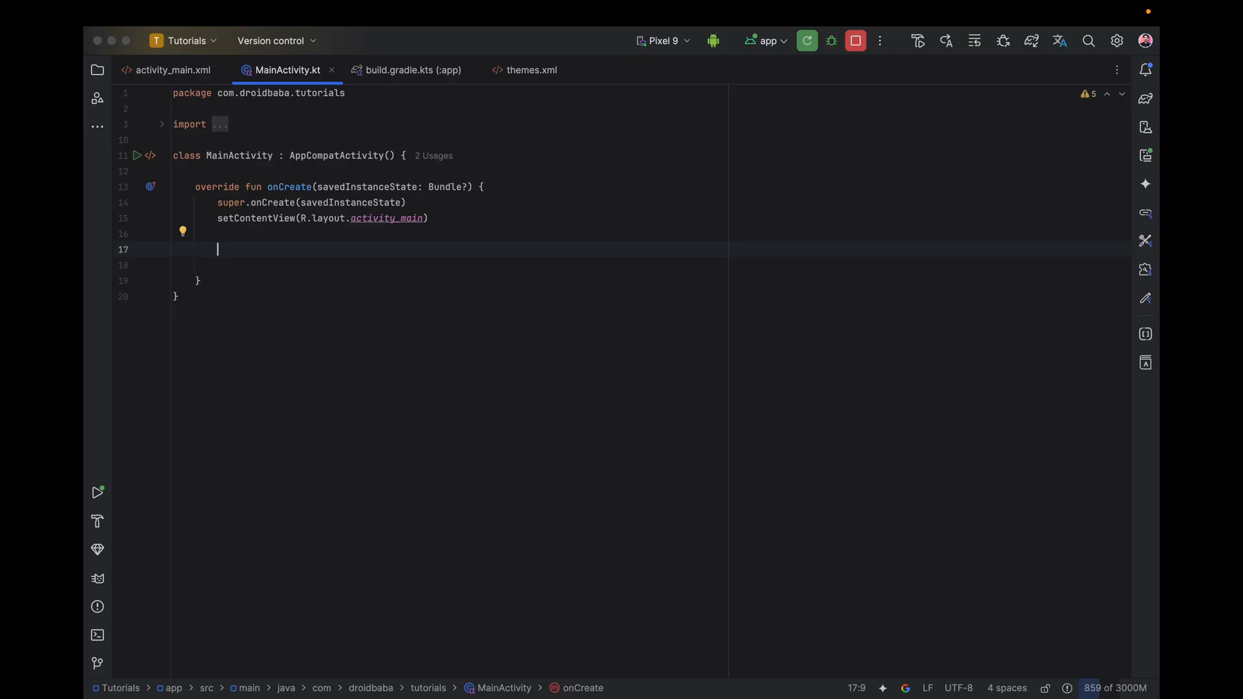
{"action": "mouse_move", "coordinate": [458, 233]}
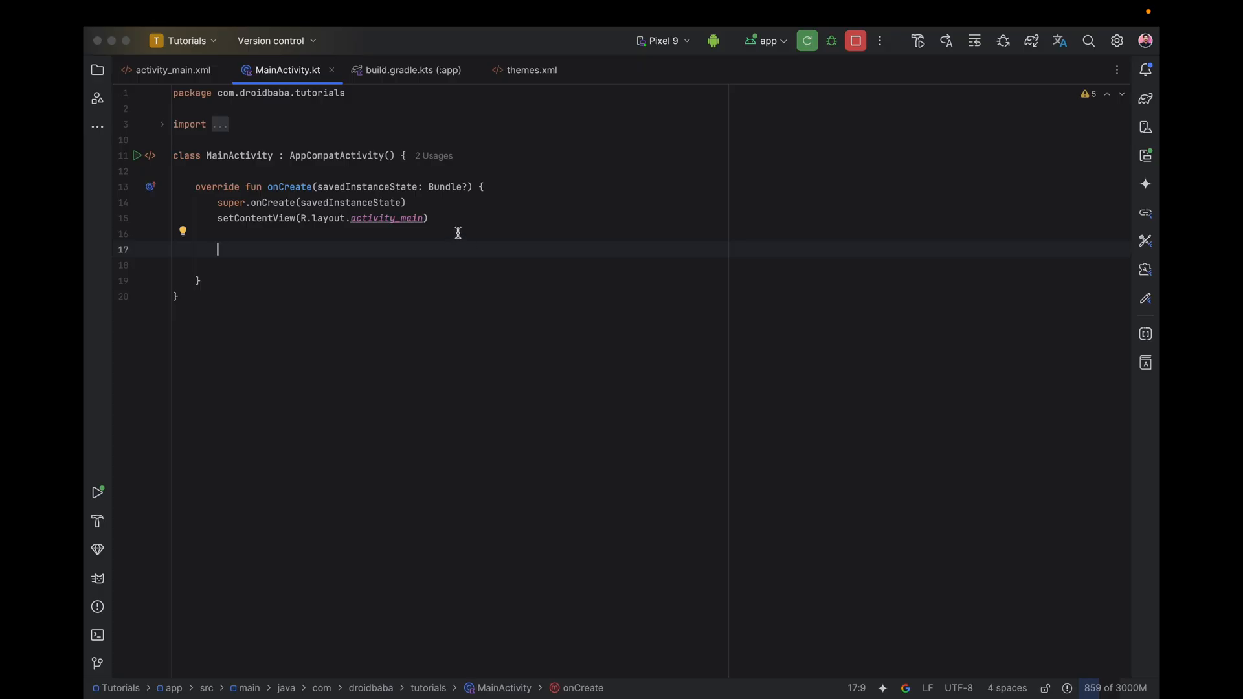
{"action": "mouse_move", "coordinate": [1145, 154]}
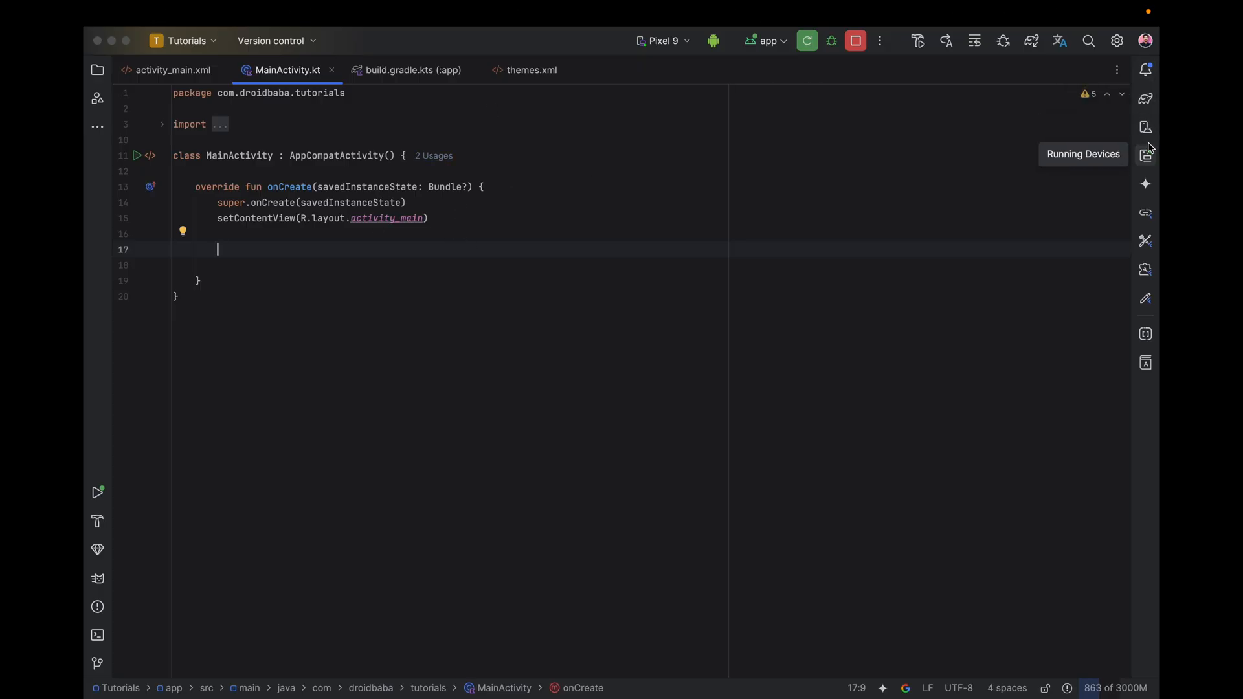
Add WindowCompat.setDecorFitsSystemWindows(window, false) in onCreate, with the emulator shown beside the code.
{"action": "left_click", "coordinate": [1145, 154]}
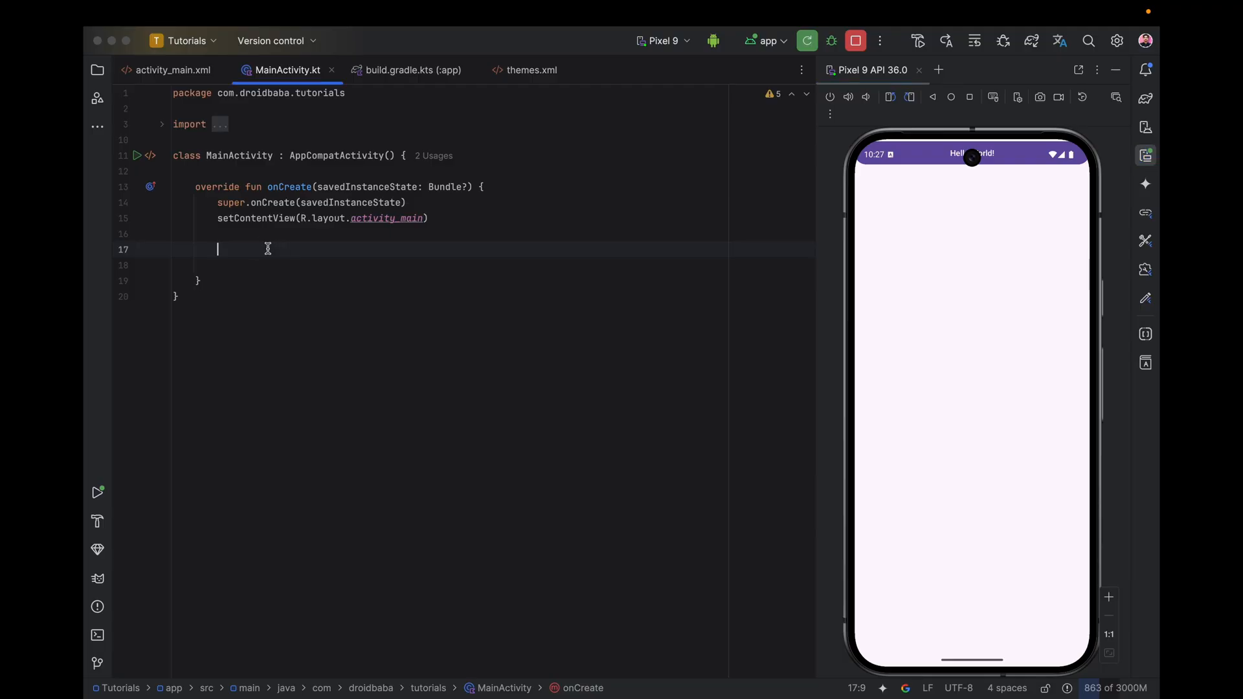
{"action": "type", "text": "WindowCompat."}
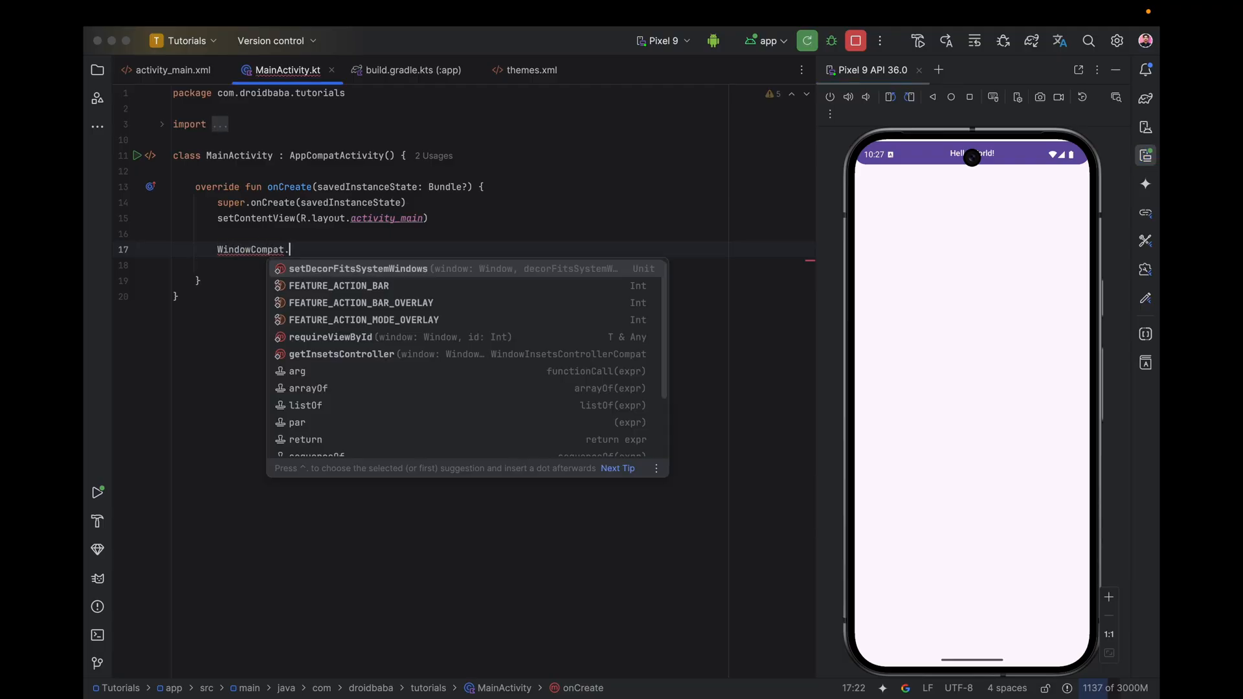
{"action": "left_click", "coordinate": [357, 269]}
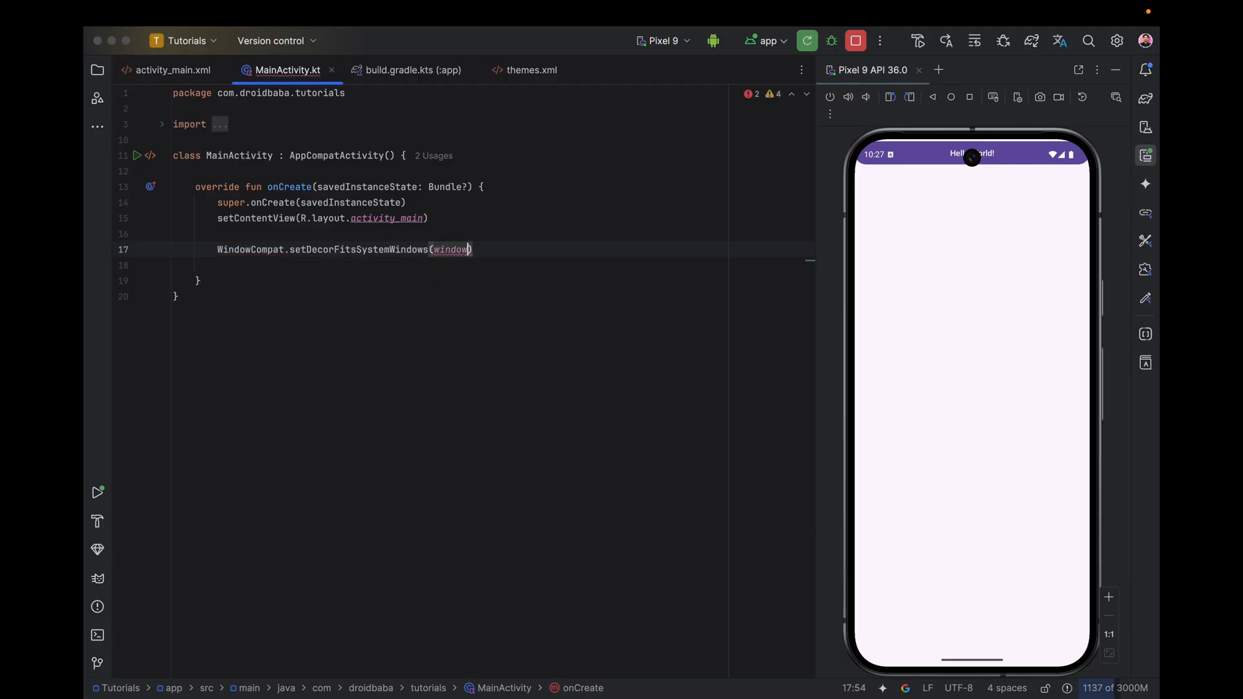
{"action": "type", "text": ", decorFitsSystemWindows = false)"}
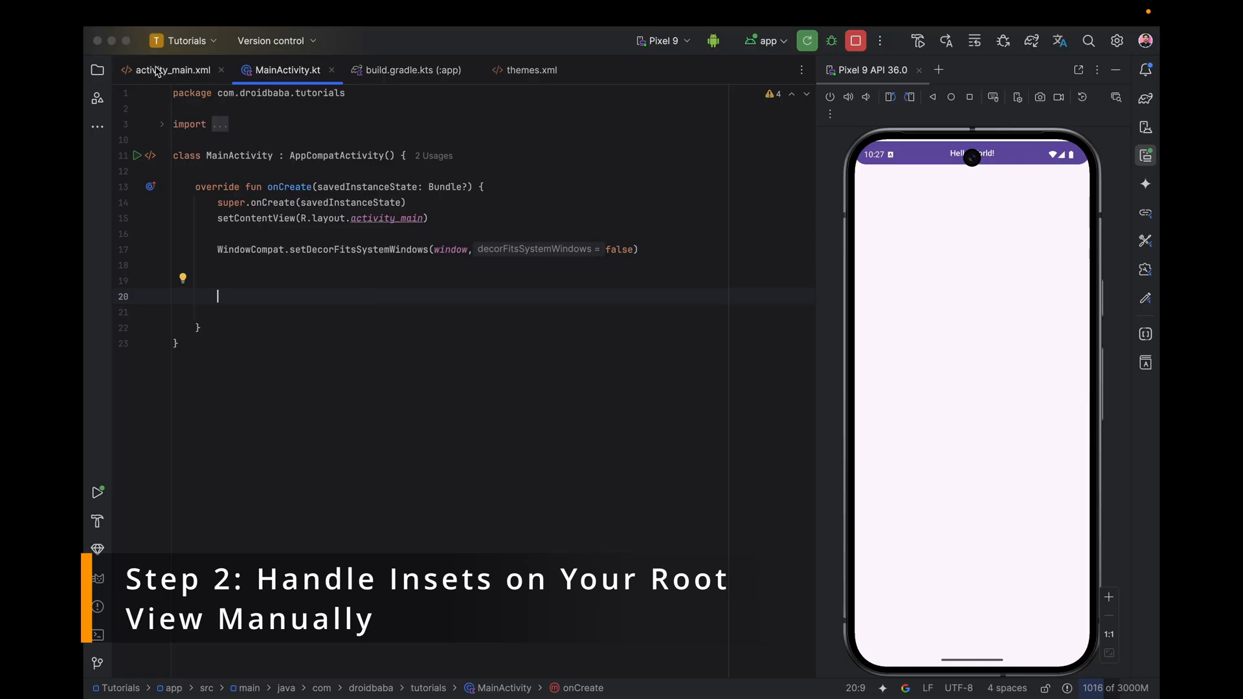
Confirm the root id main in the layout, then add a ViewCompat insets listener padding findViewById(R.id.main) by systemBars insets.
{"action": "left_click", "coordinate": [171, 68]}
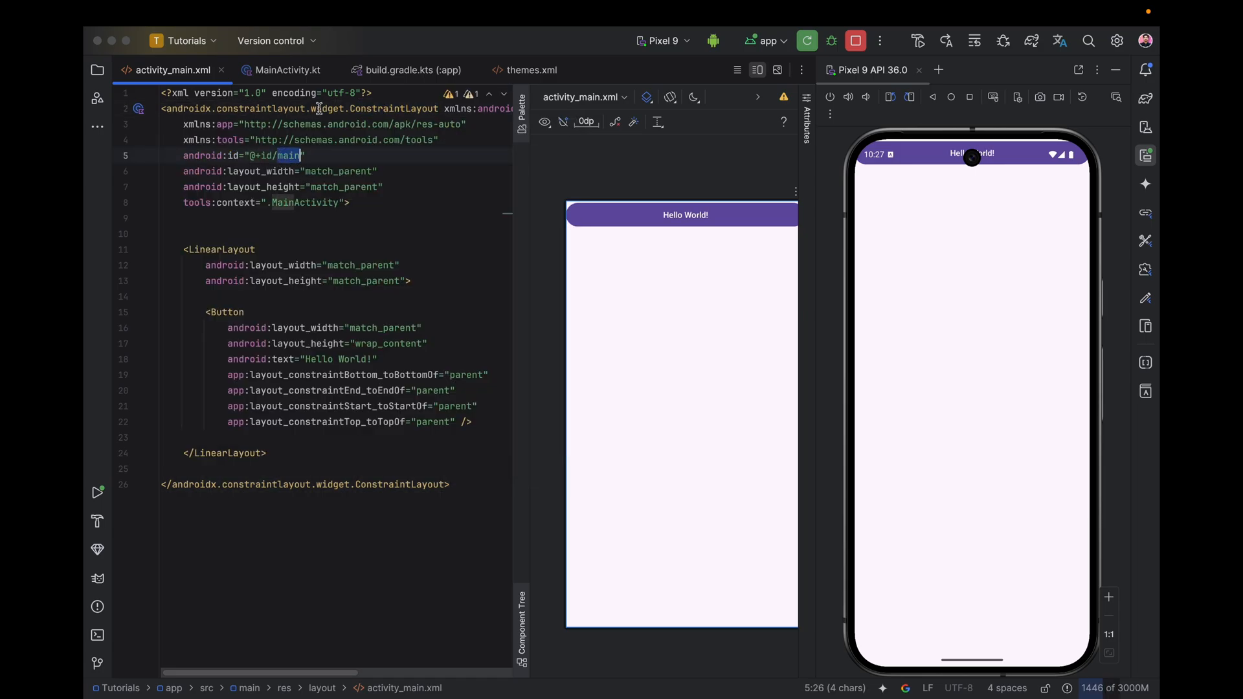
{"action": "left_click", "coordinate": [288, 70]}
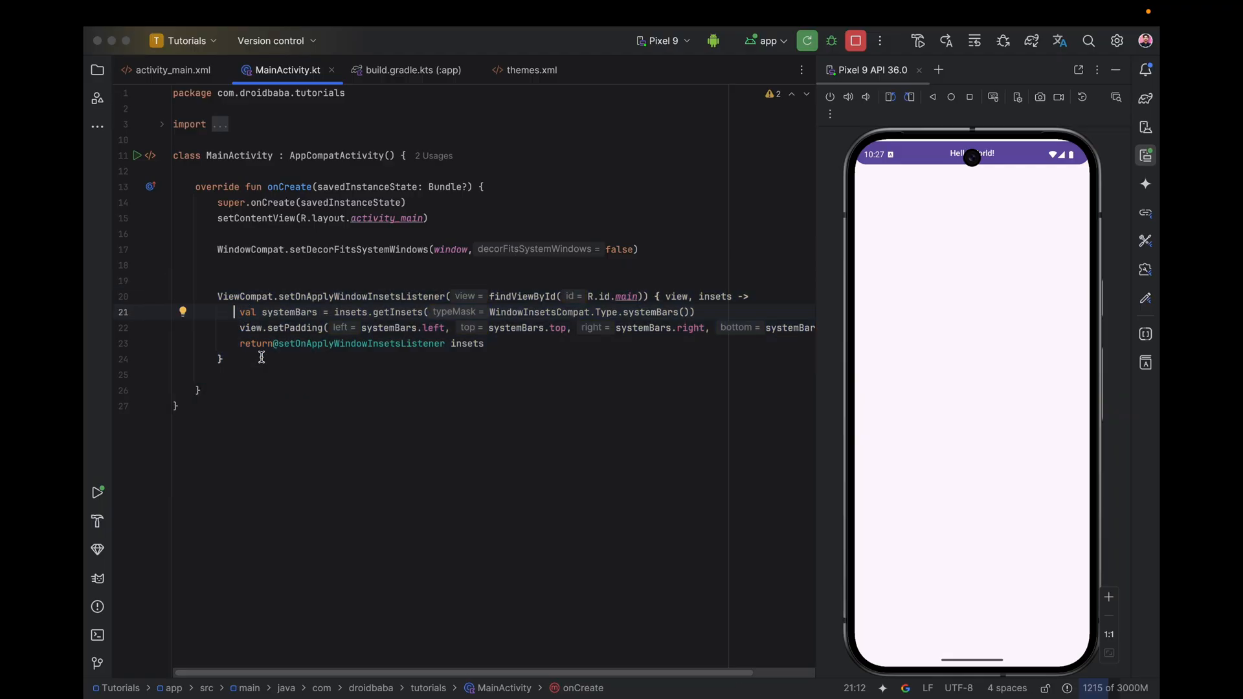
{"action": "mouse_move", "coordinate": [256, 368]}
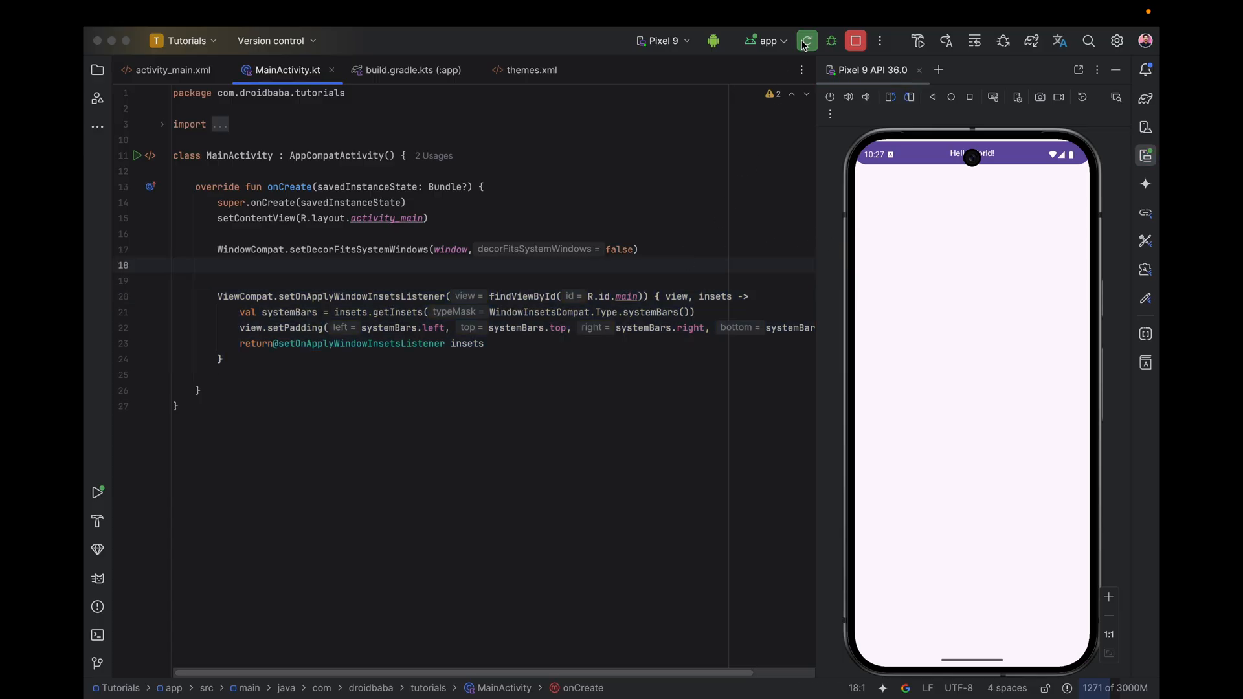
Apply changes and restart the activity so the Hello World button sits below the status bar.
{"action": "left_click", "coordinate": [807, 40]}
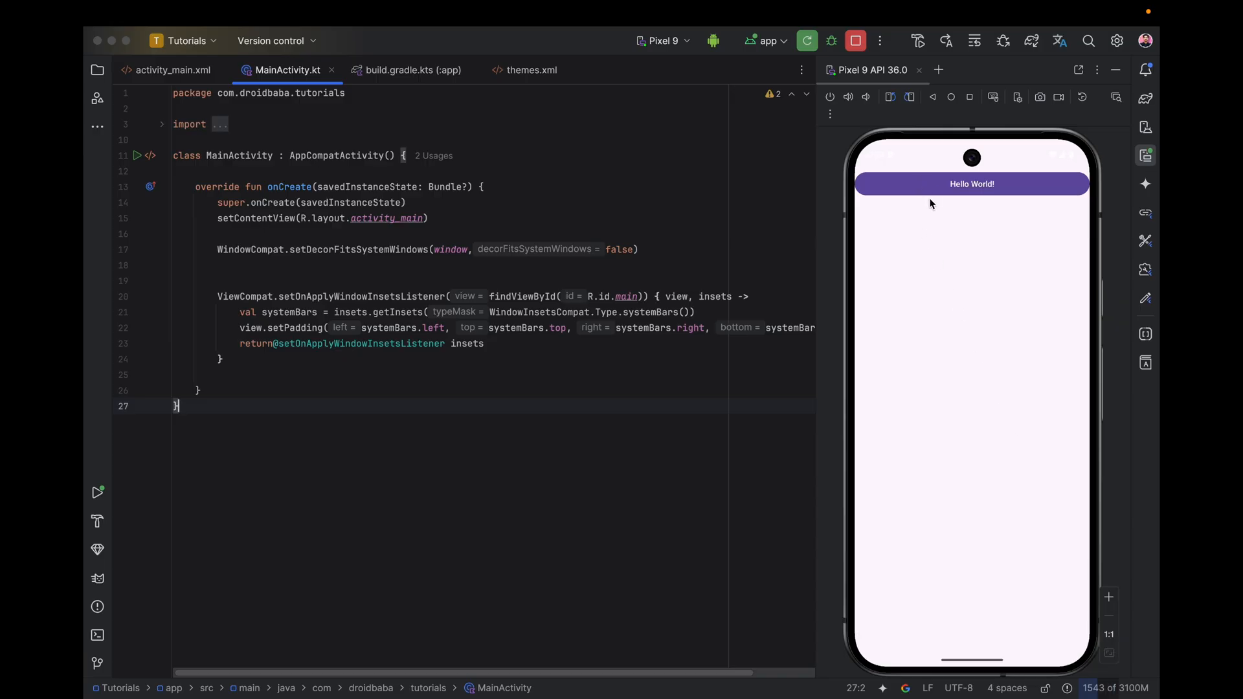
{"action": "mouse_move", "coordinate": [946, 220]}
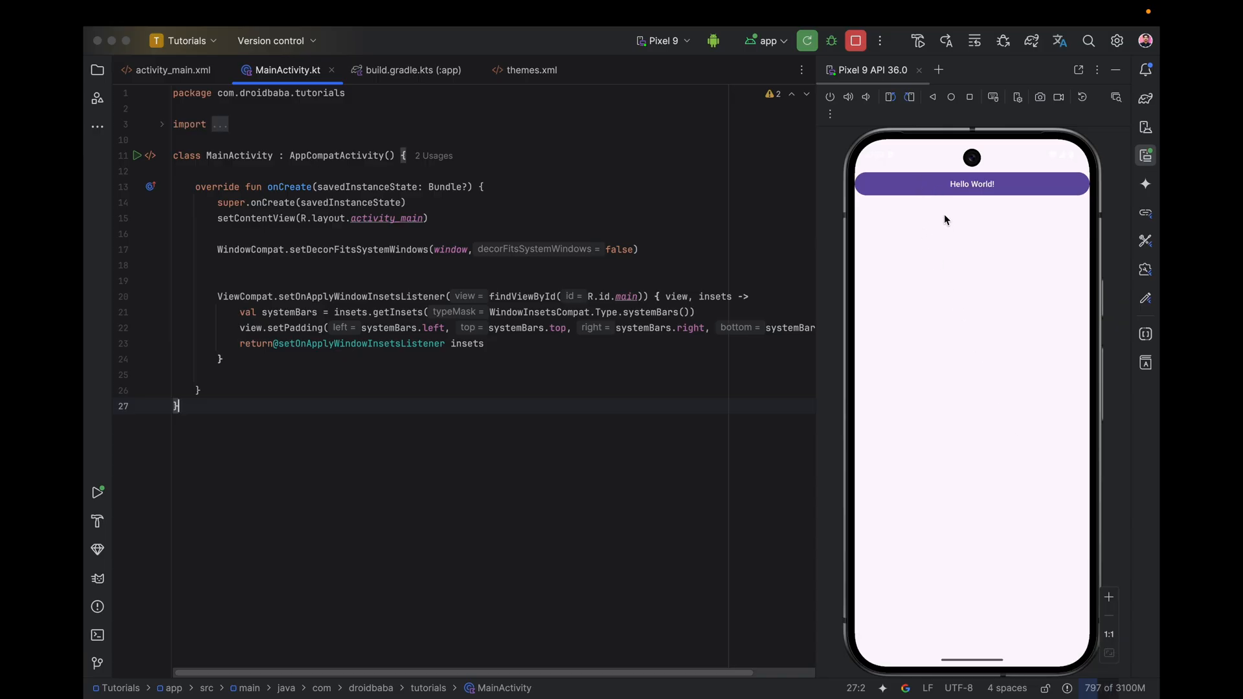